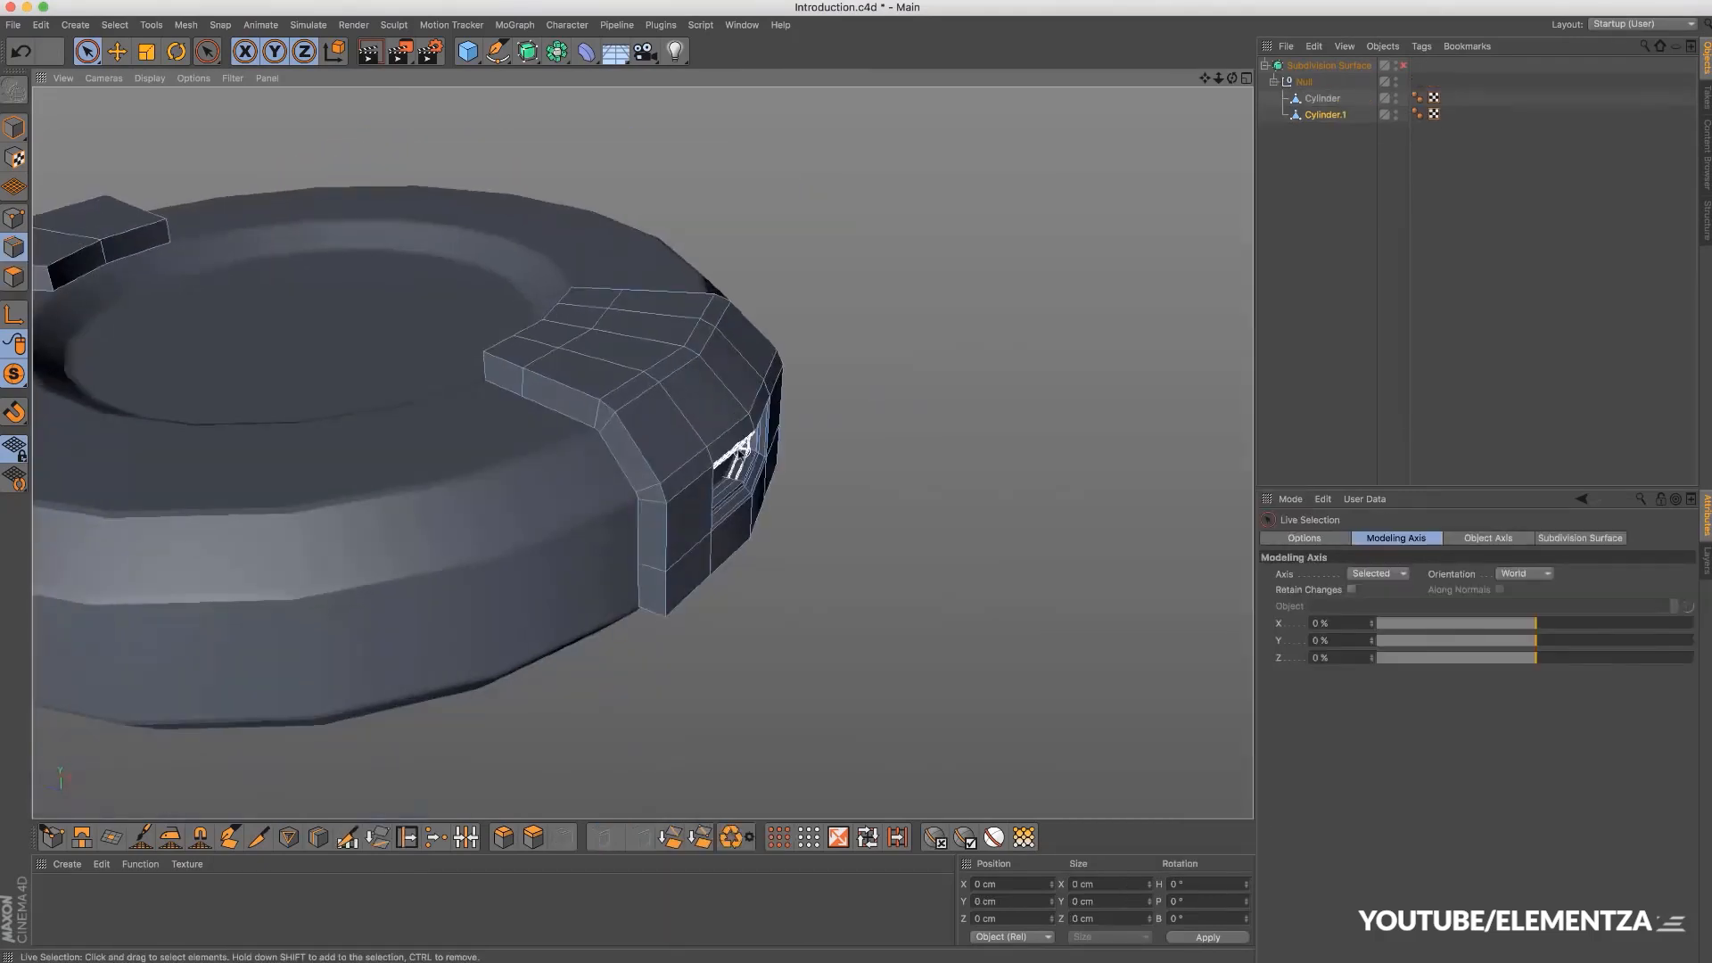
Run the simulation so the cloned cubes scatter apart above the floor.
left_click_drag(655, 437, 710, 429)
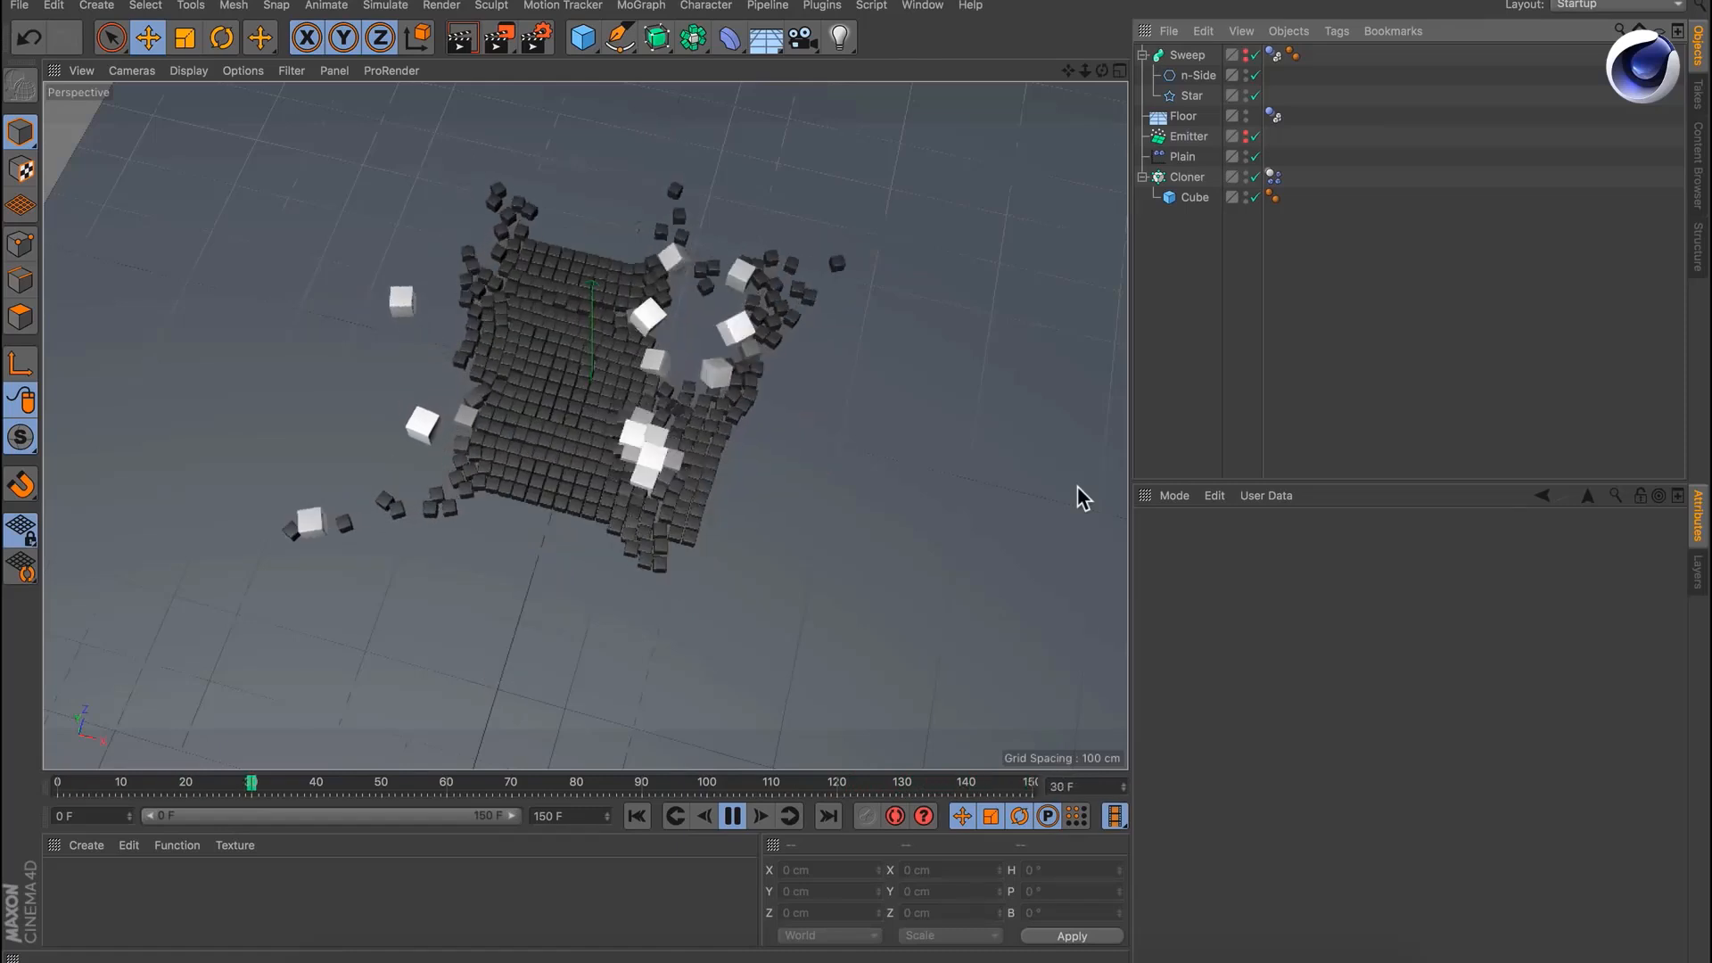
Select the Random effector on the fractured sphere and show its Deformer settings.
left_click(731, 817)
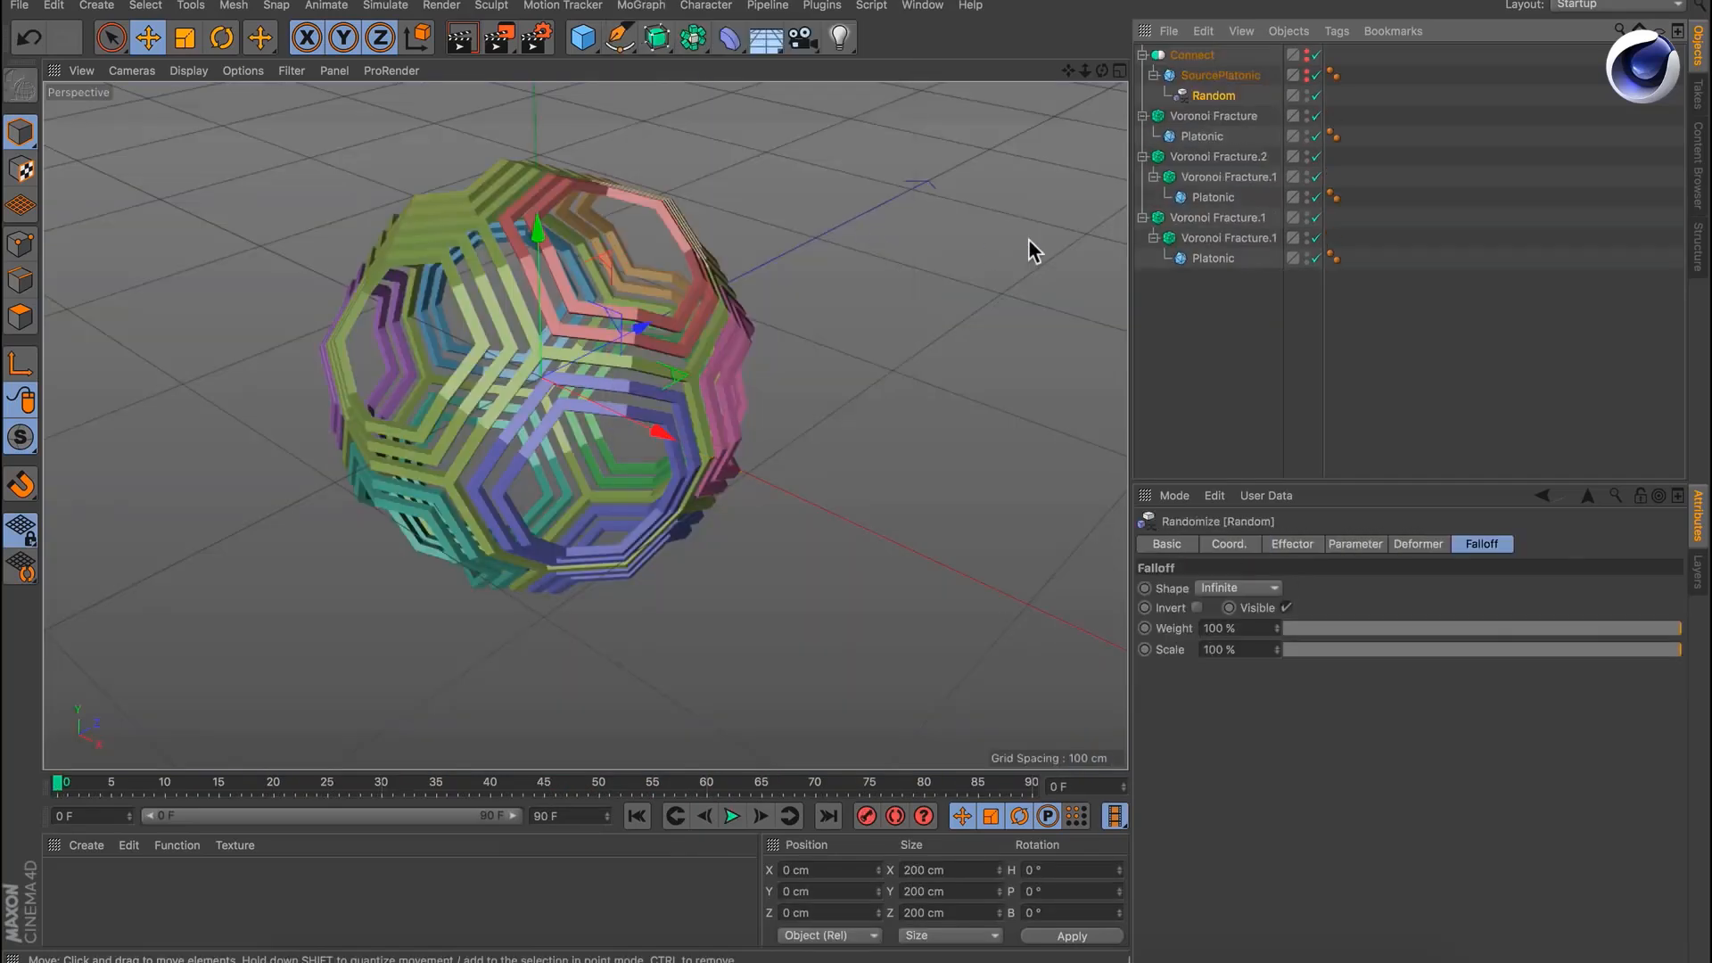
mouse_move(1297, 556)
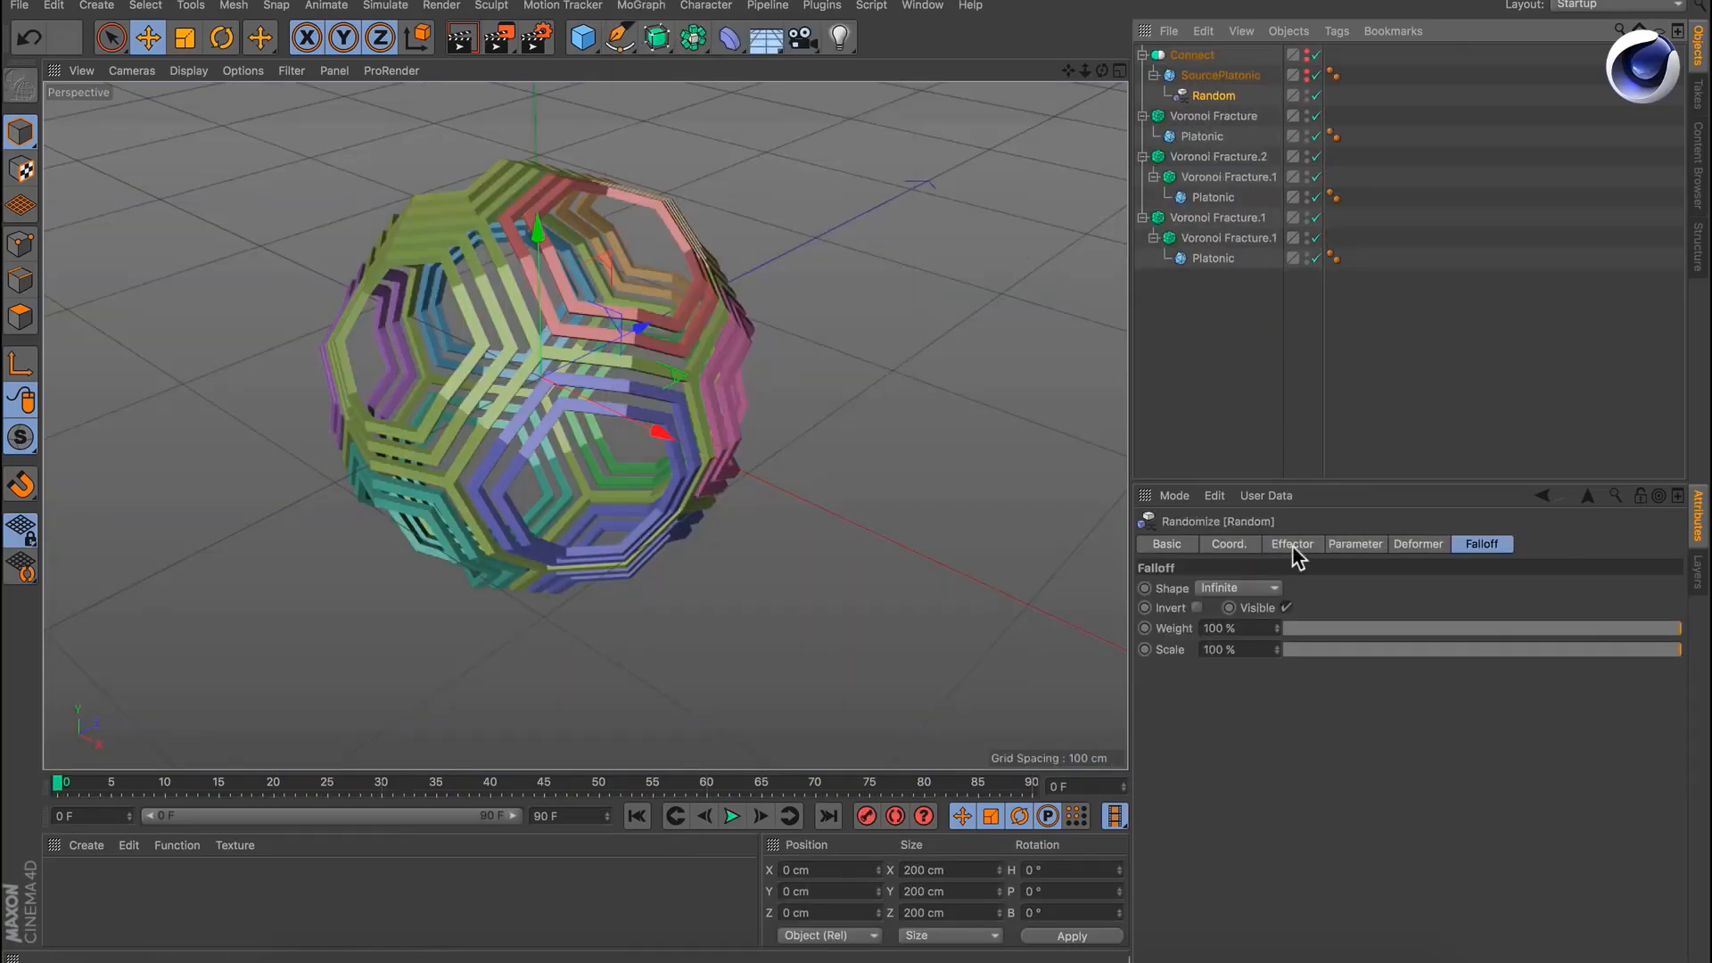
left_click(1418, 544)
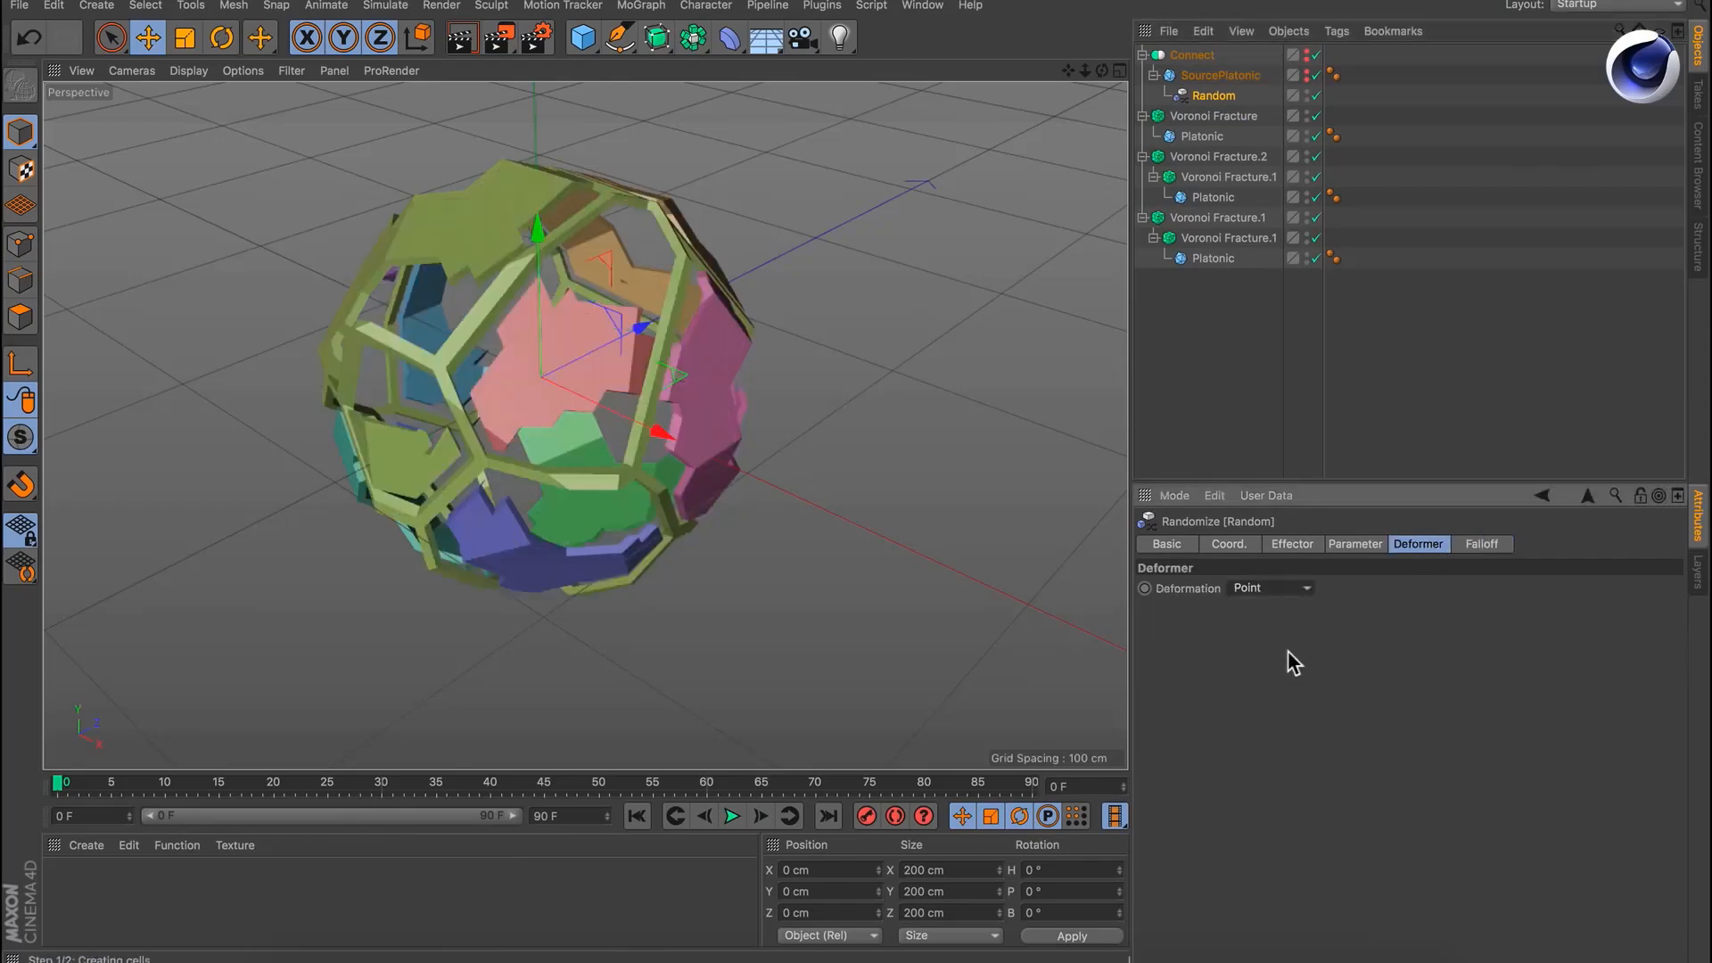
left_click(733, 815)
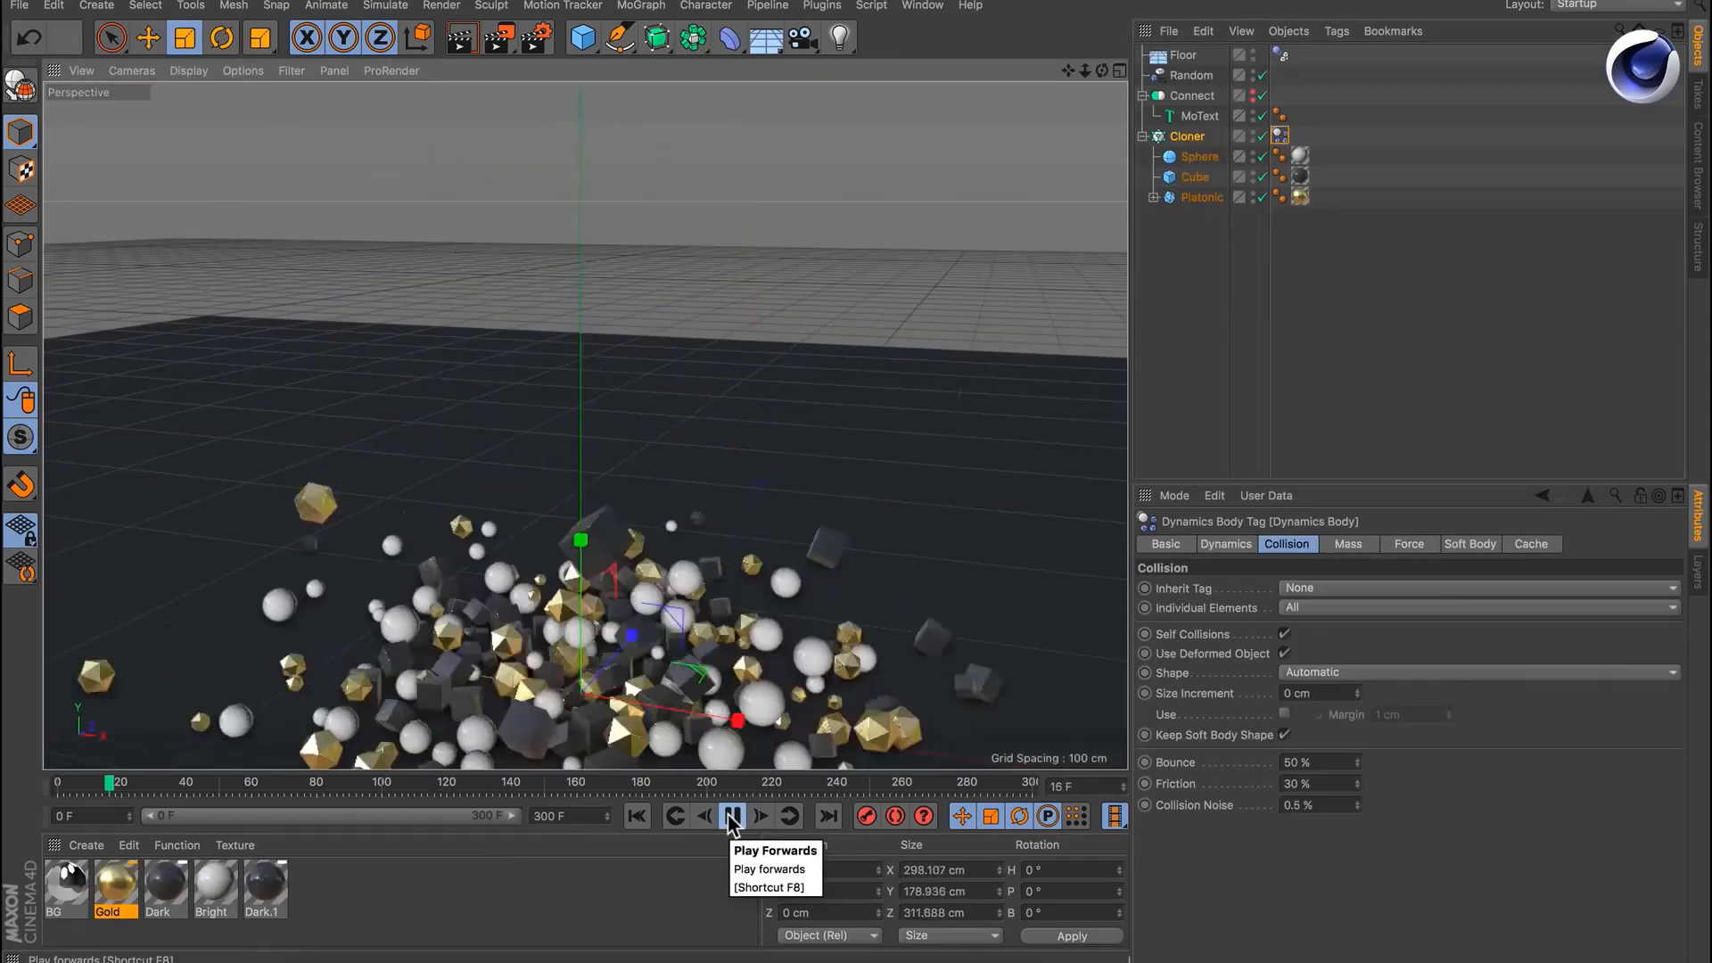
Play the falling spheres, cubes and platonic solids, checking the MoText and Dynamics Body keys.
left_click(732, 815)
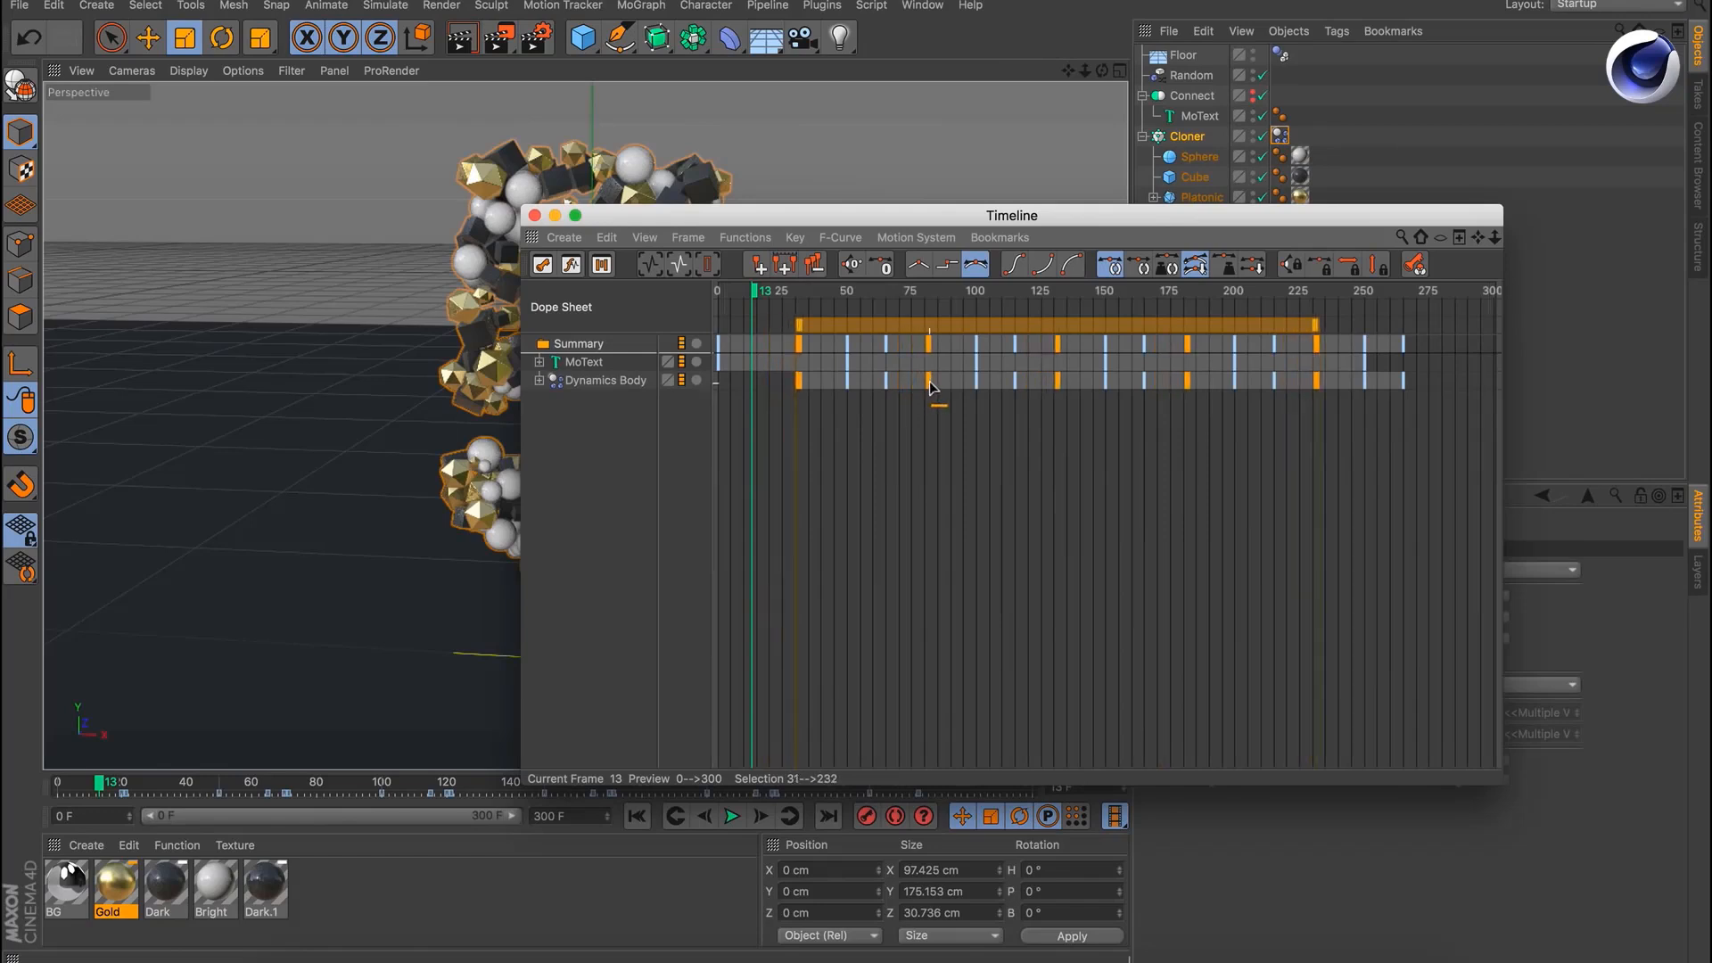
left_click(731, 815)
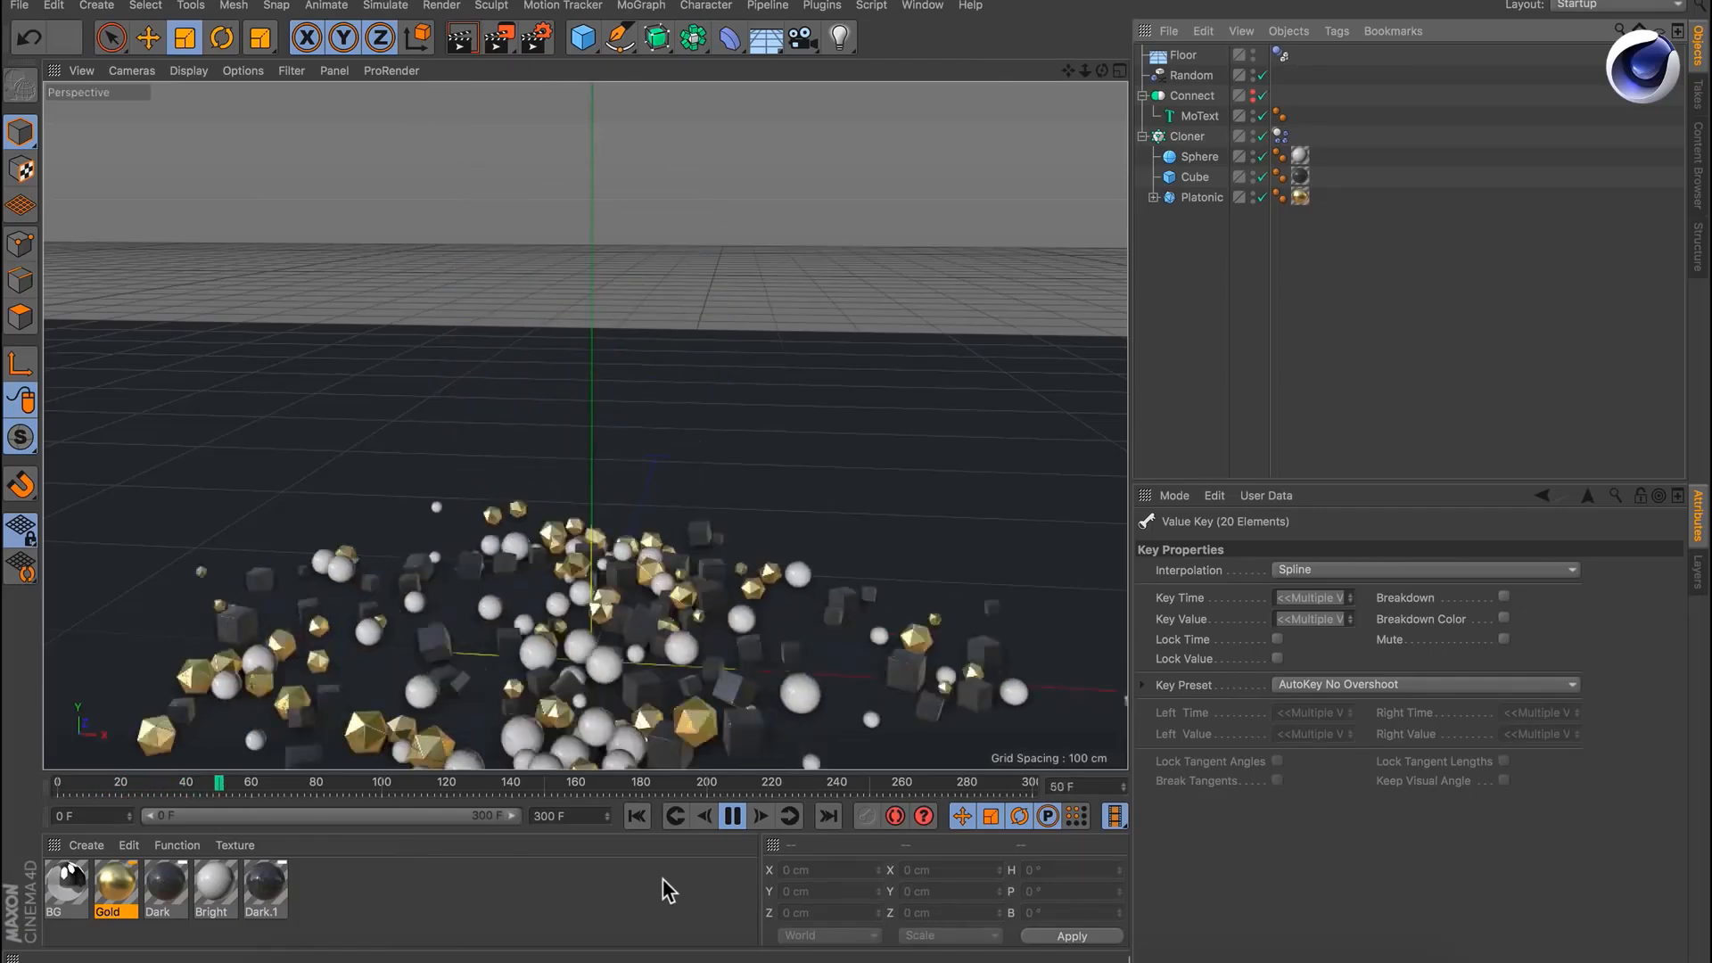
left_click(729, 816)
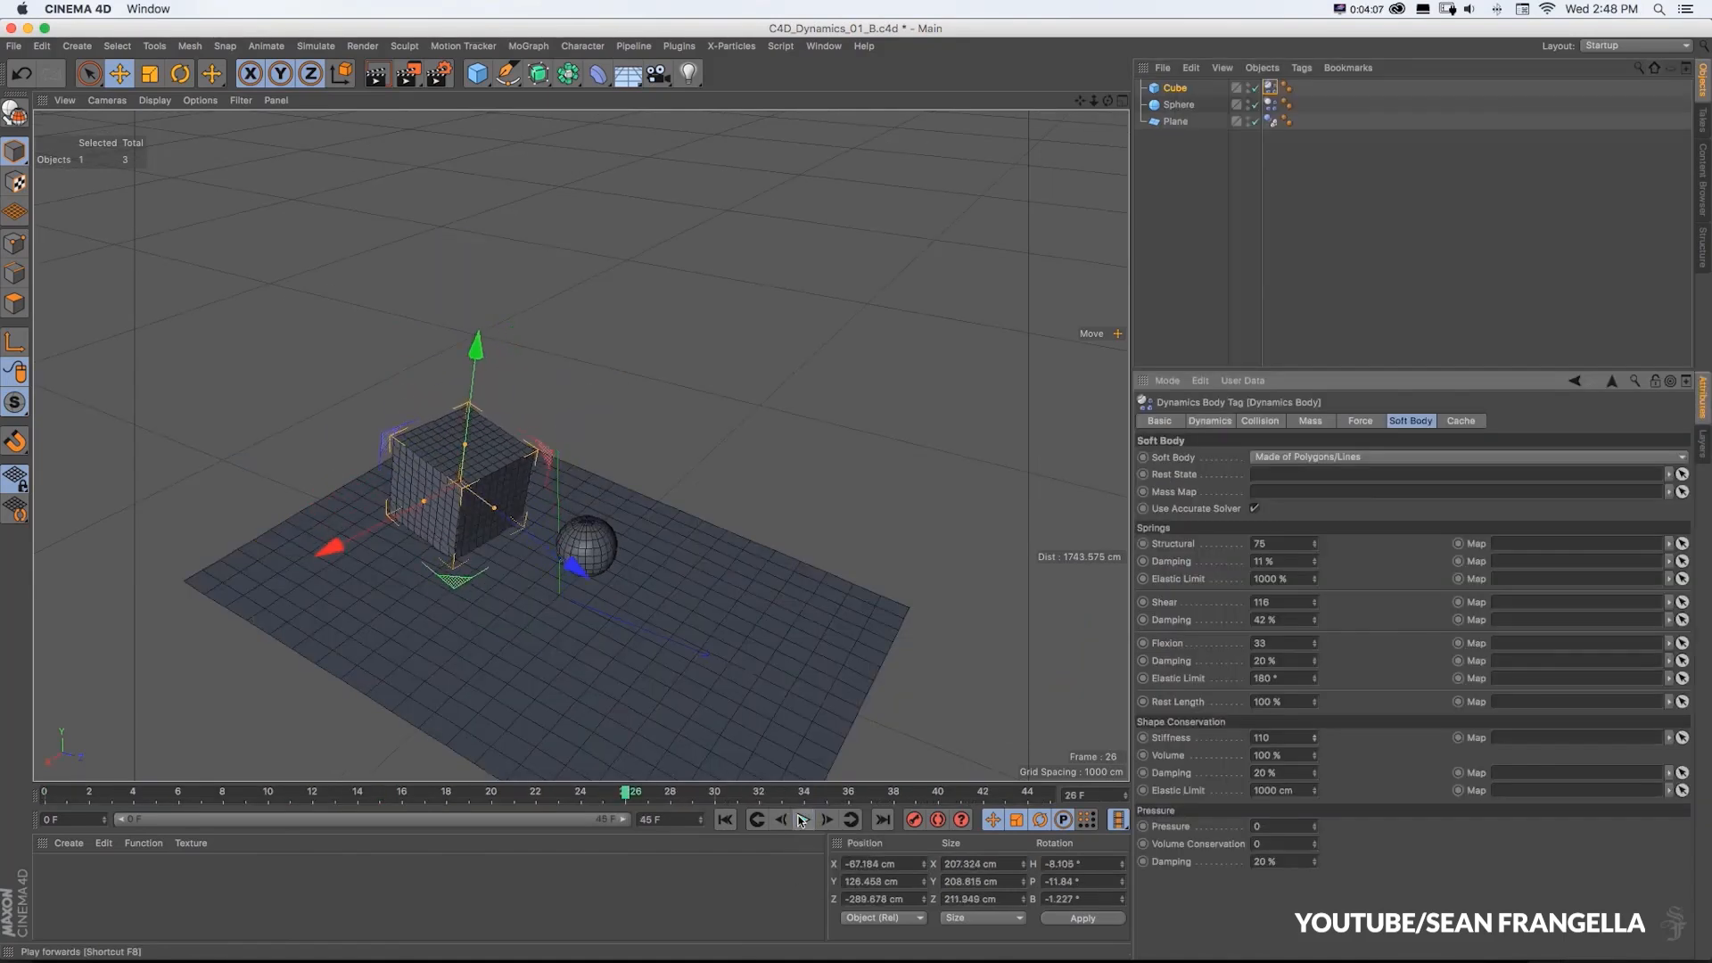
Stop the soft body playback and show help for the cube's Flexion parameter.
left_click(805, 819)
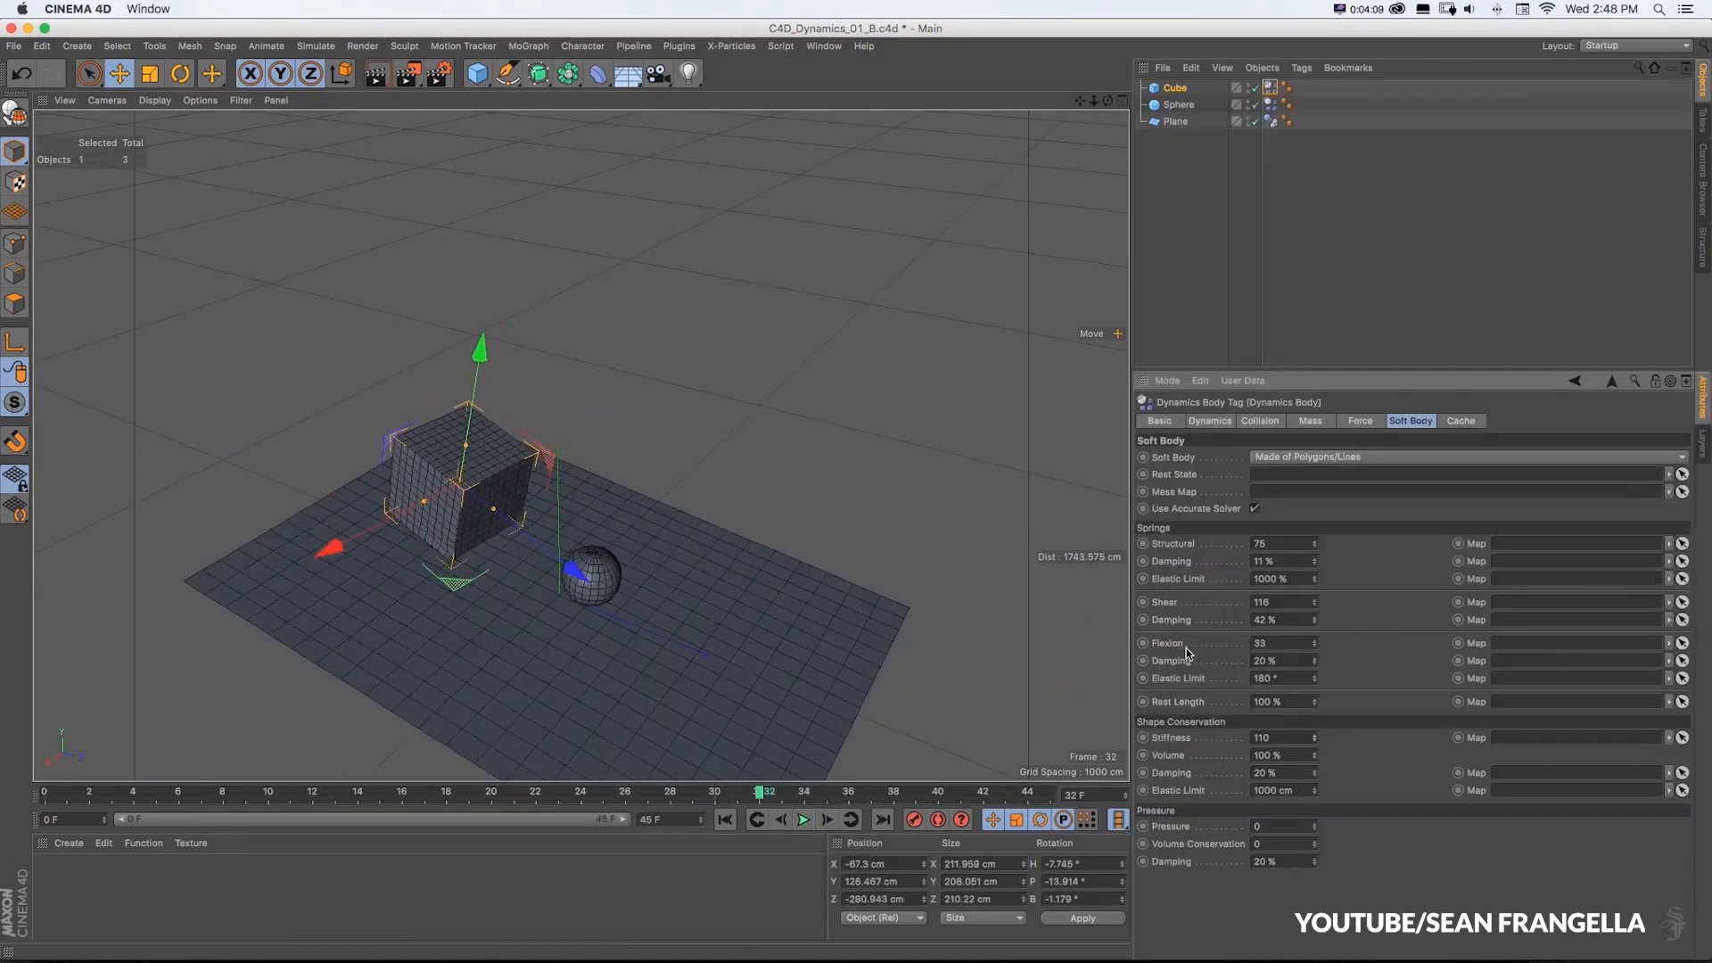
right_click(1167, 644)
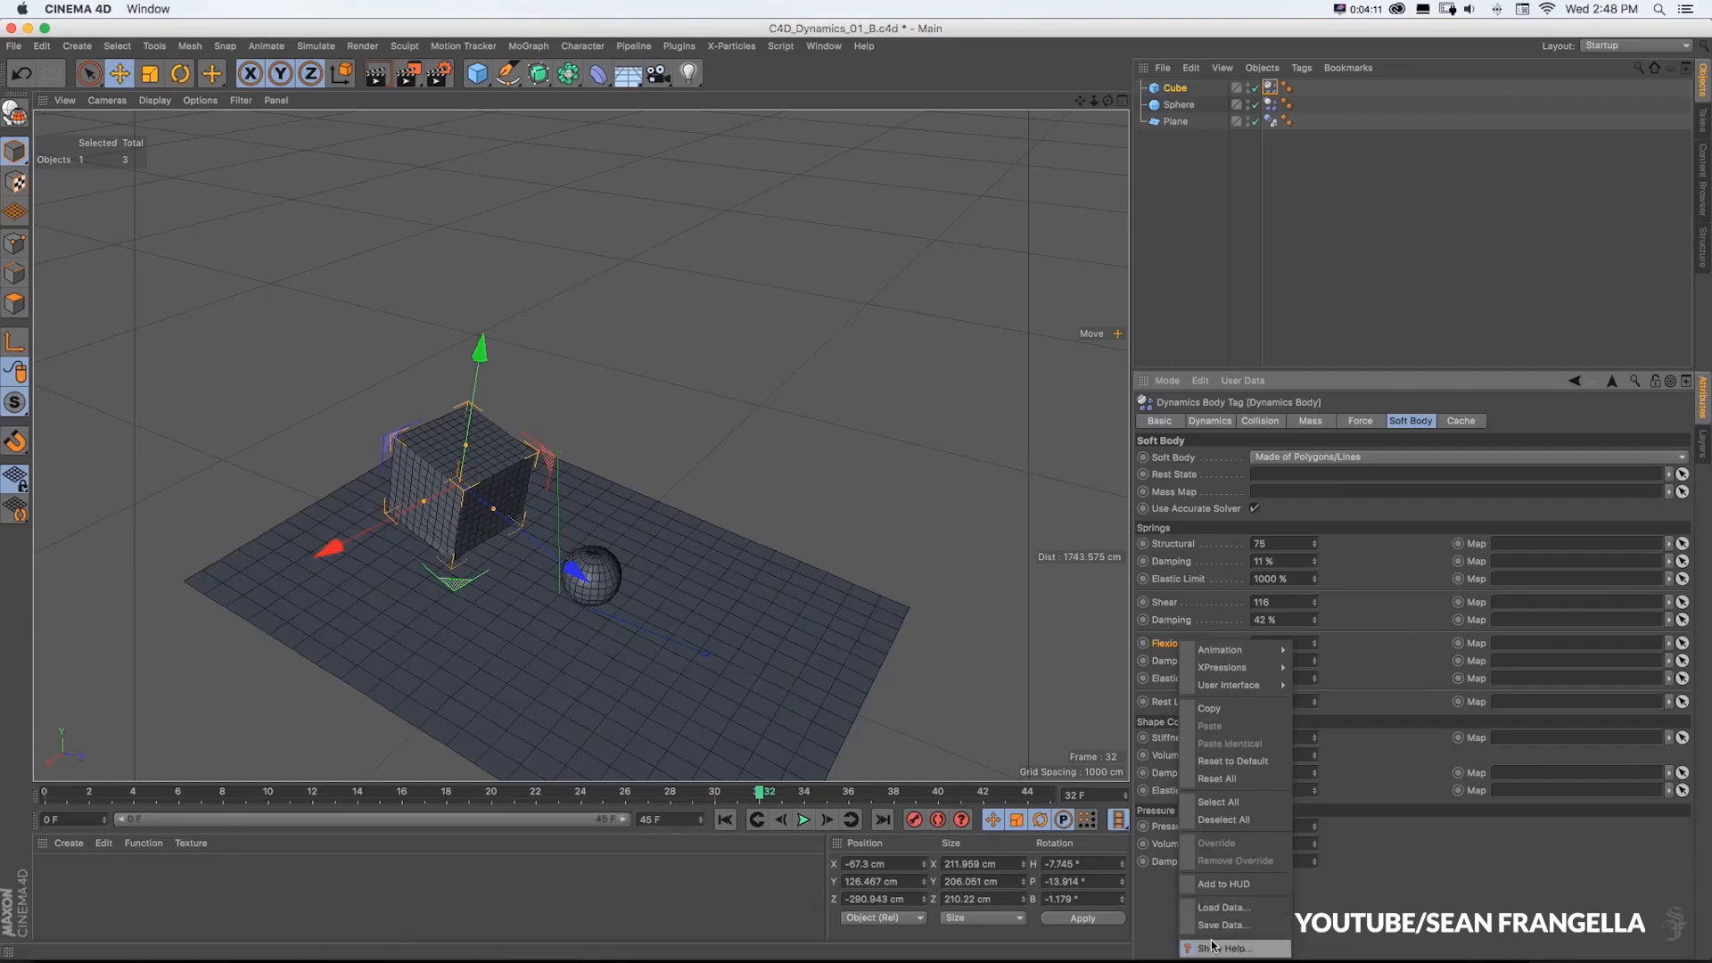
left_click(1223, 947)
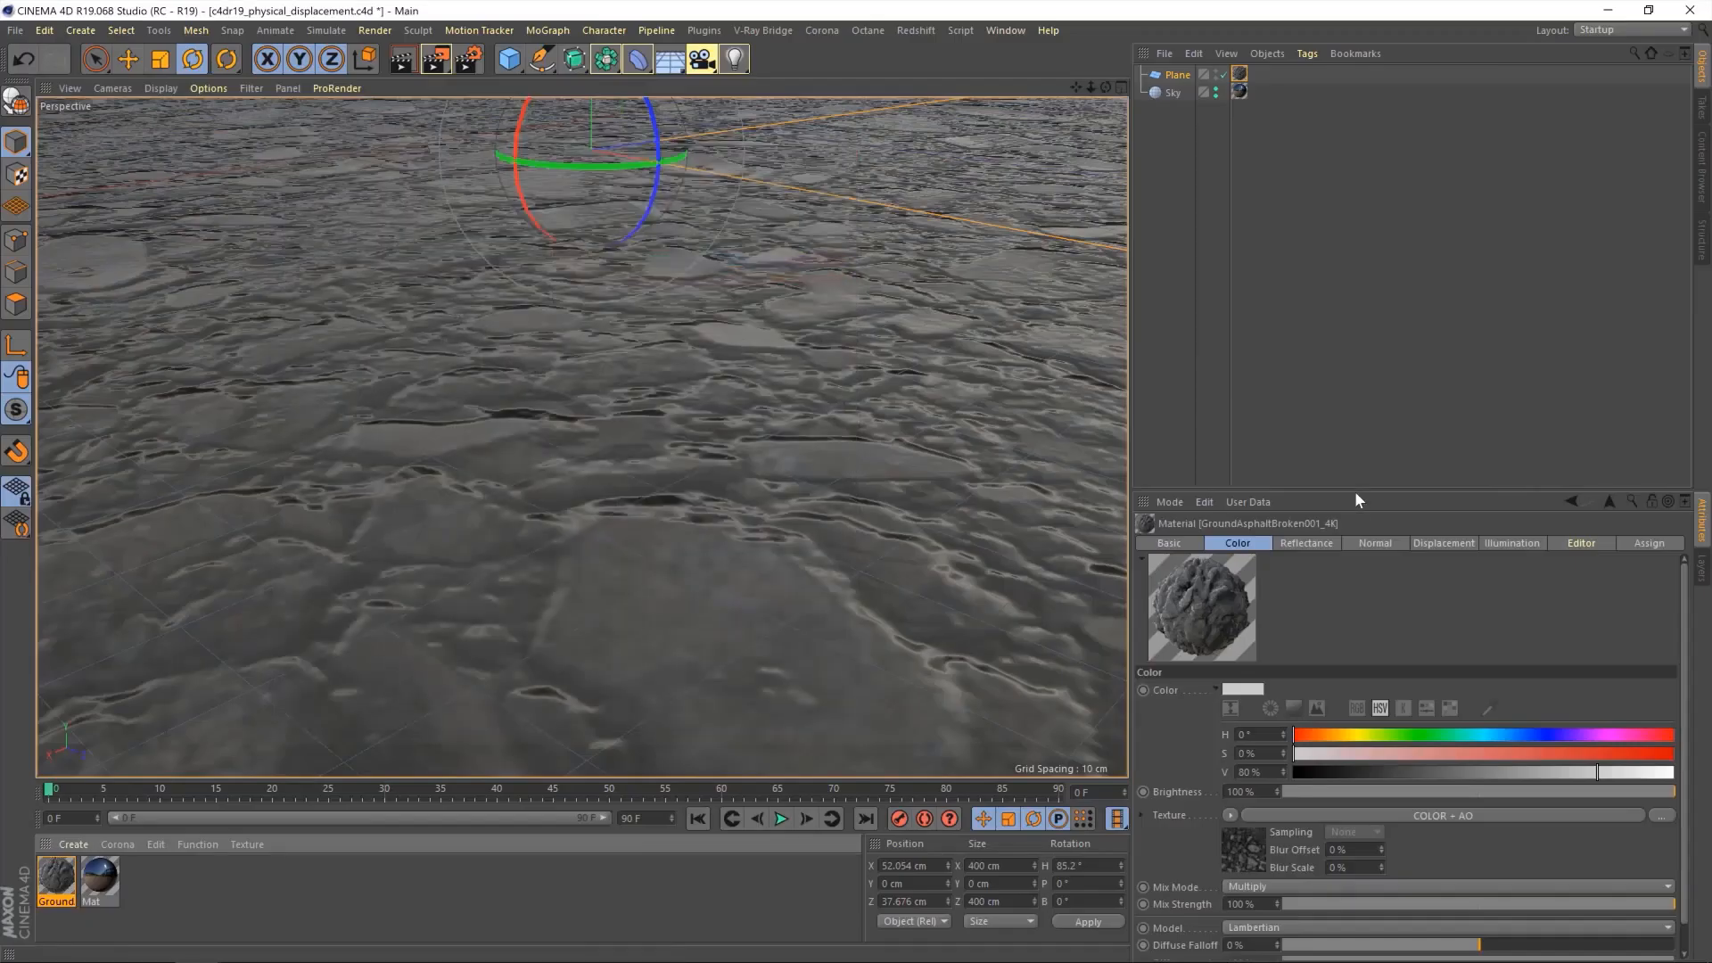
Review the ground material's displacement, then select Material.1 in the Floor node graph.
left_click(1443, 542)
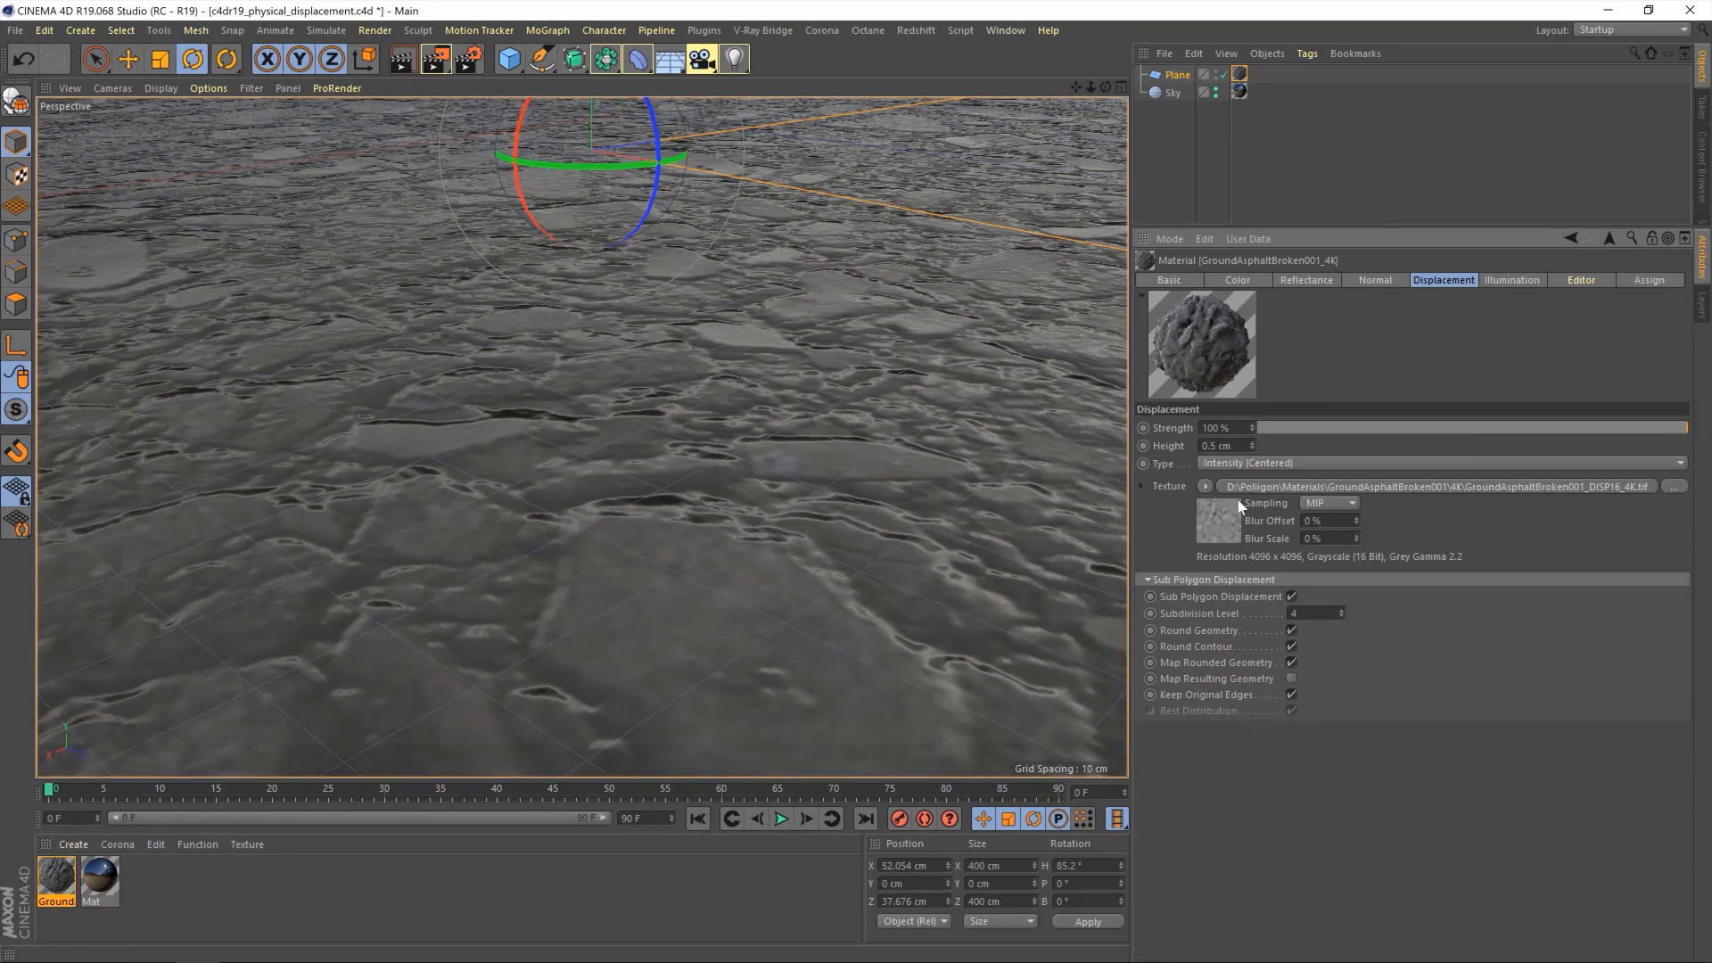
left_click(1223, 446)
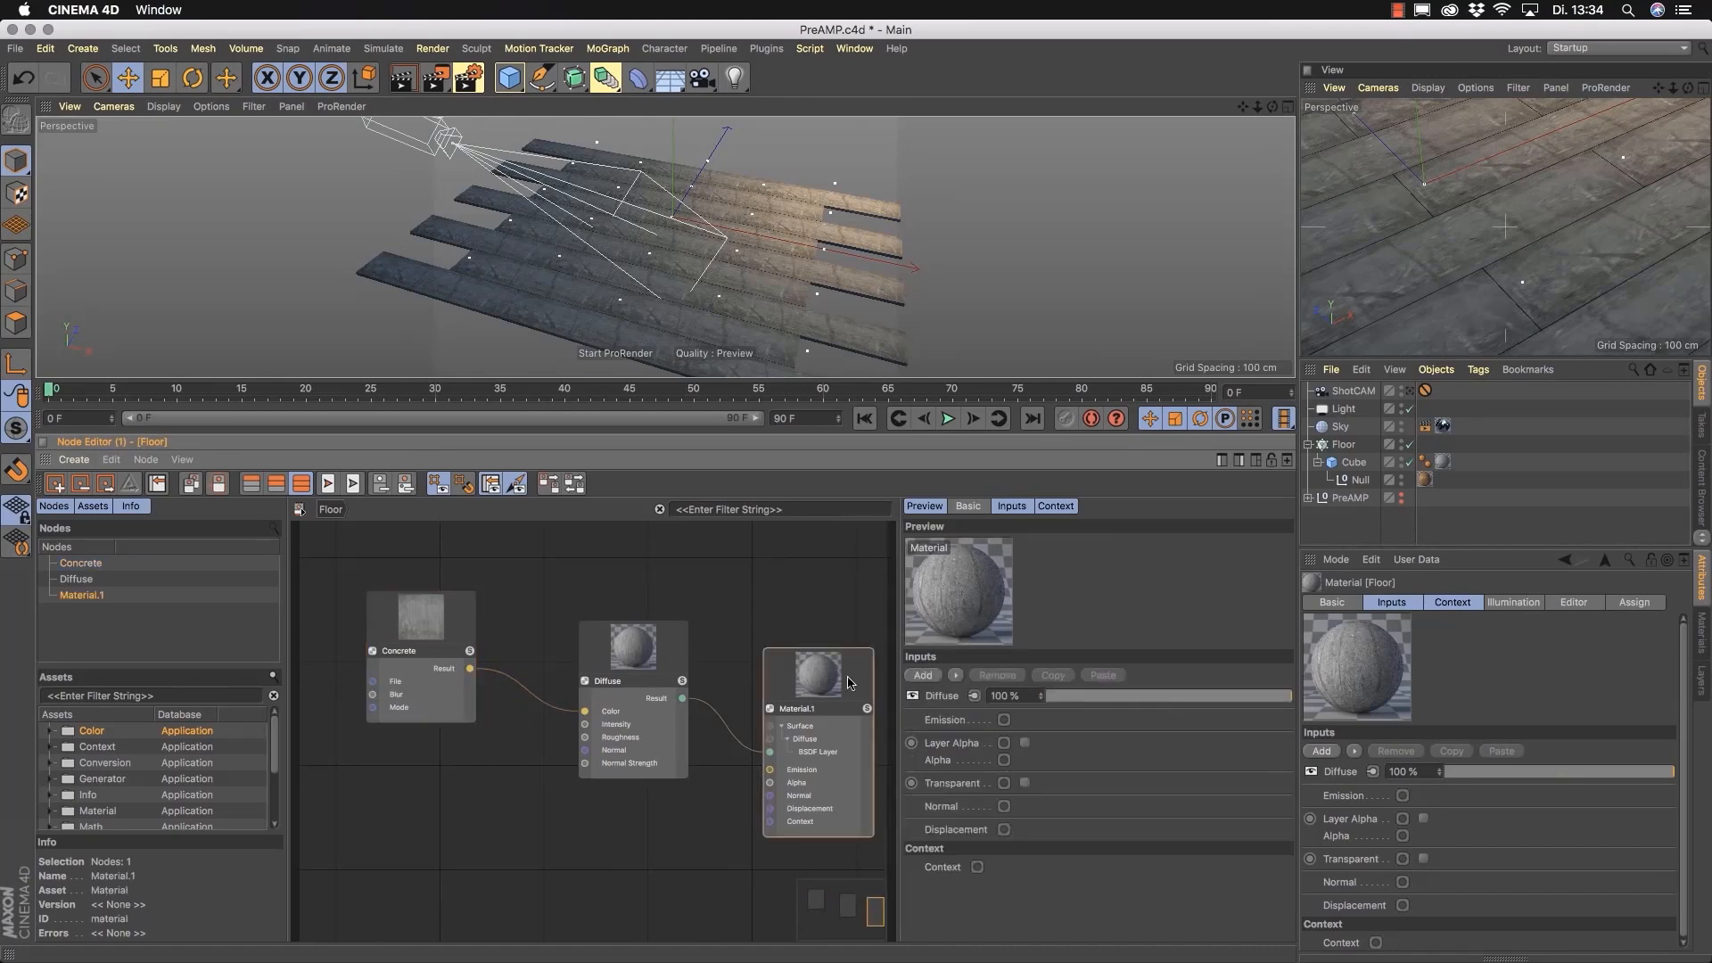
left_click(924, 675)
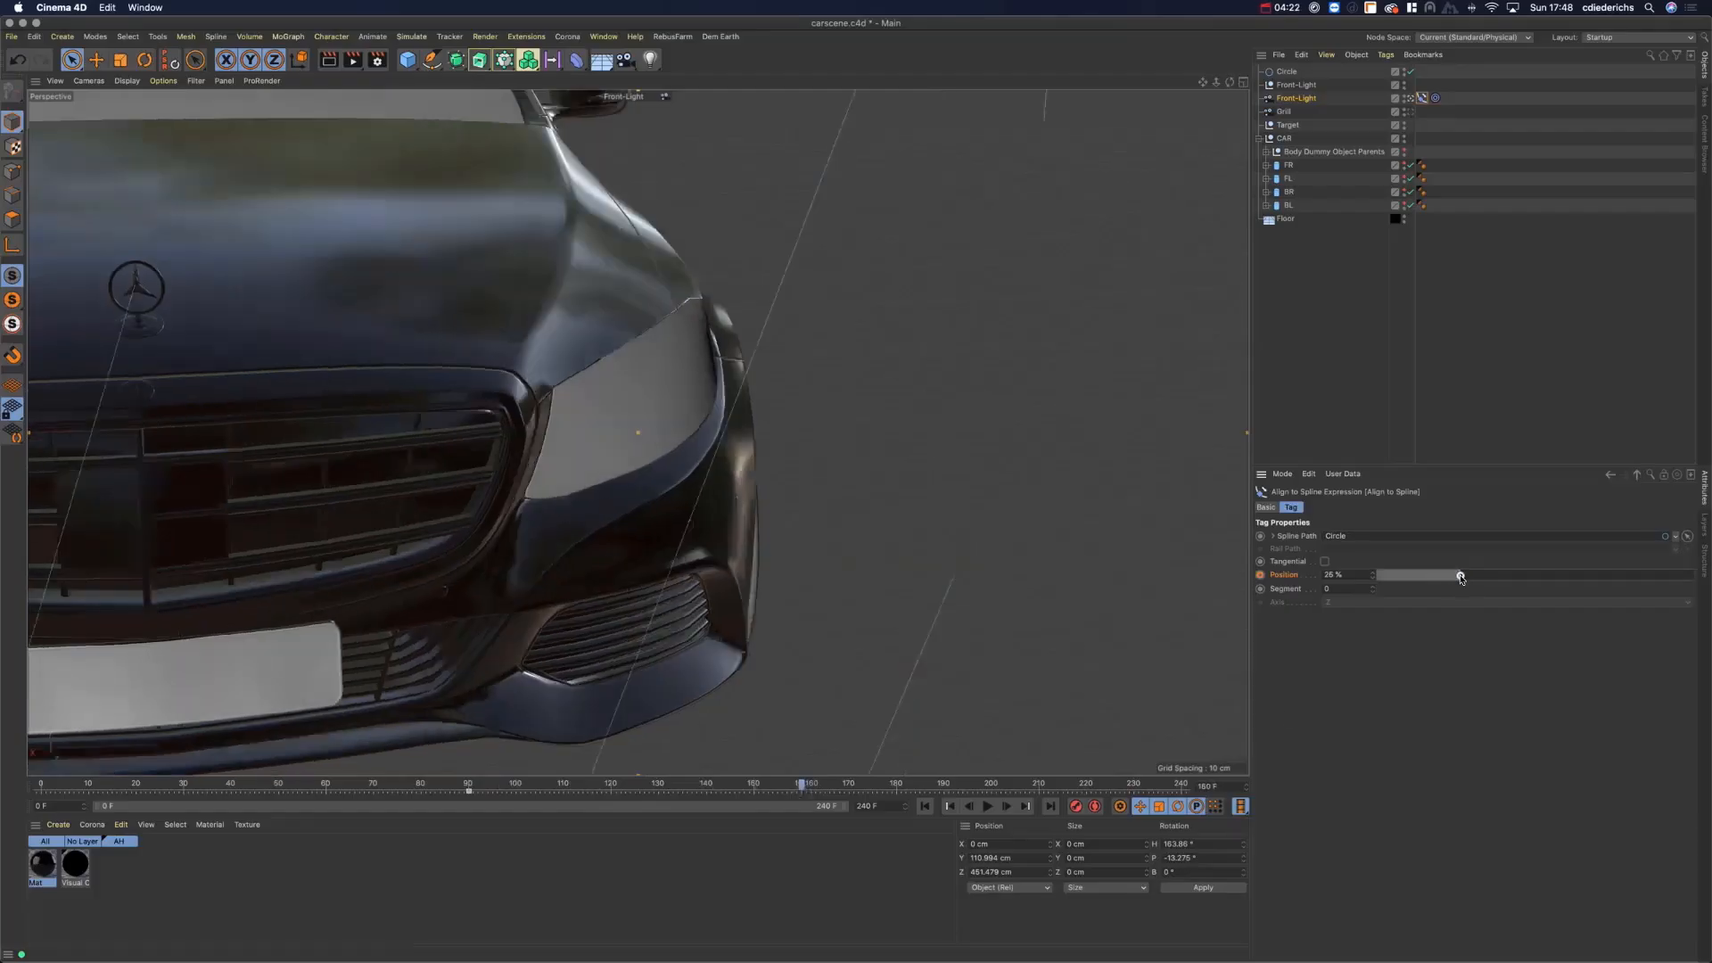
Move the light's Align to Spline position along Circle from 26% to 39%.
left_click_drag(1457, 577, 1502, 576)
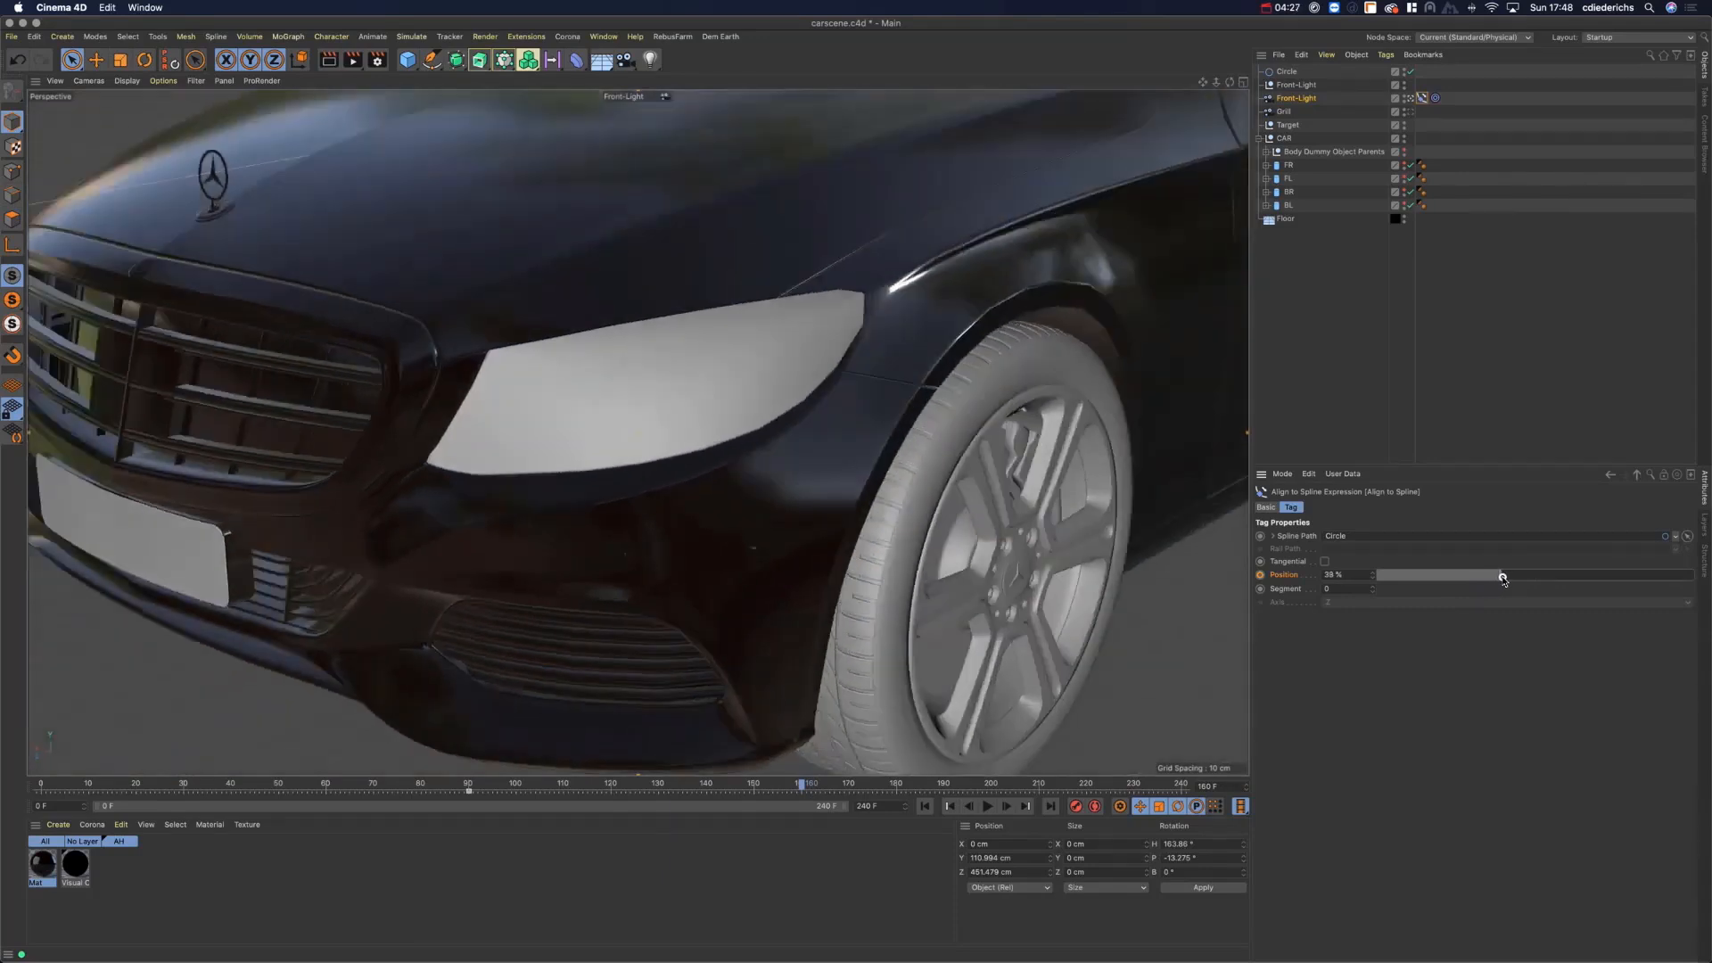